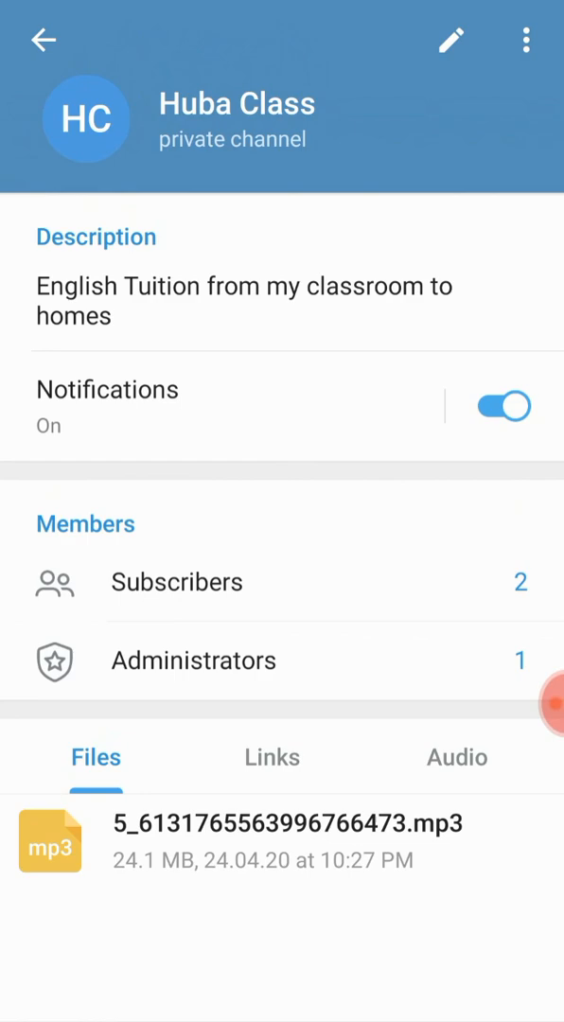
- Open the Huba Class channel's subscriber list from its info page
scroll("up", 3)
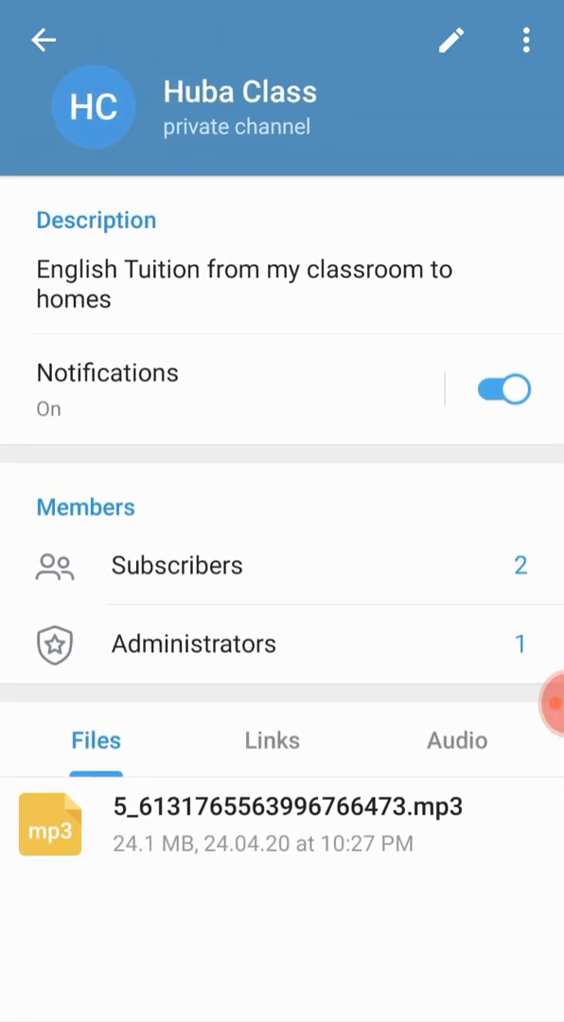
left_click(176, 565)
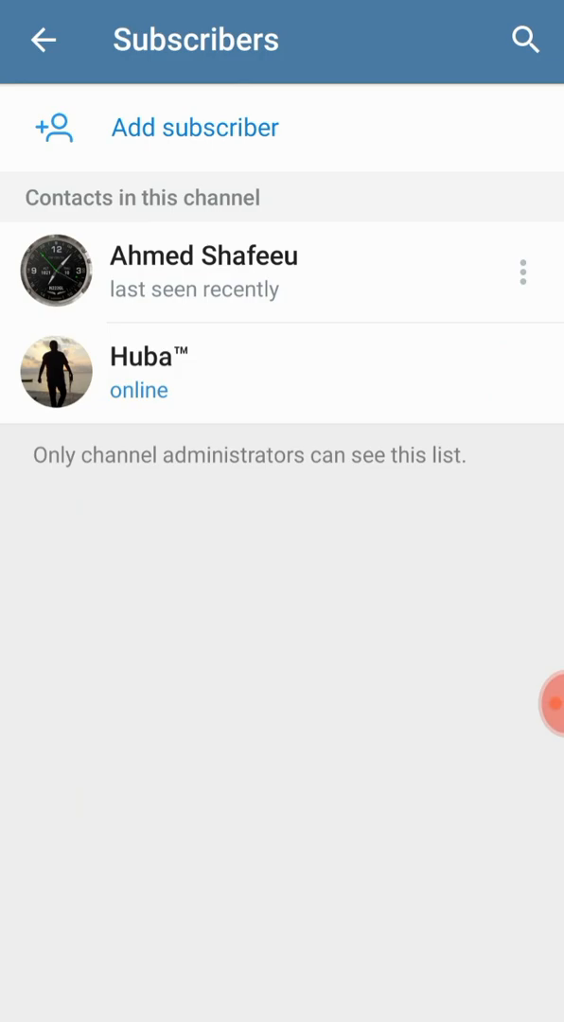
left_click(522, 273)
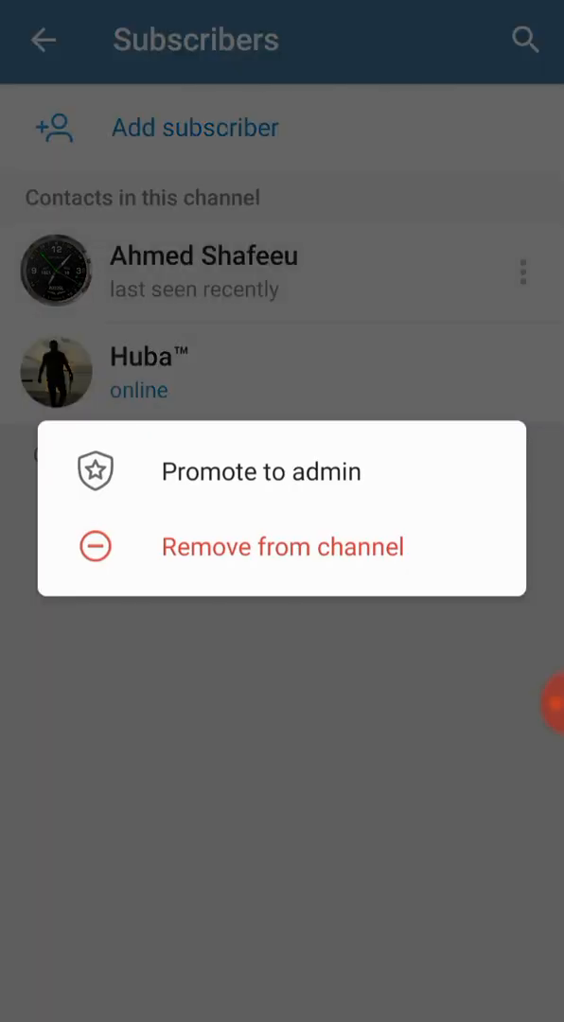
left_click(259, 470)
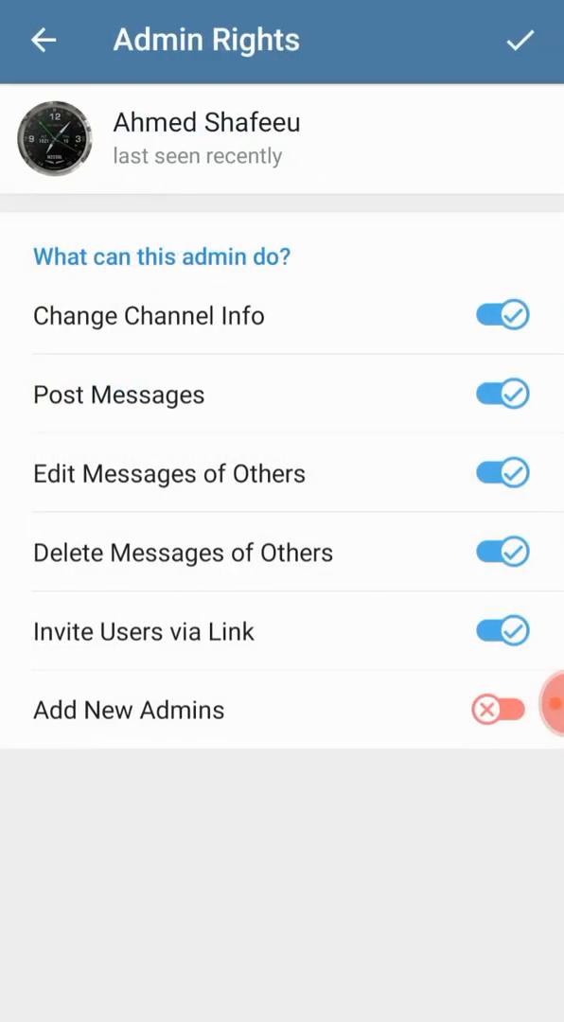
left_click(503, 710)
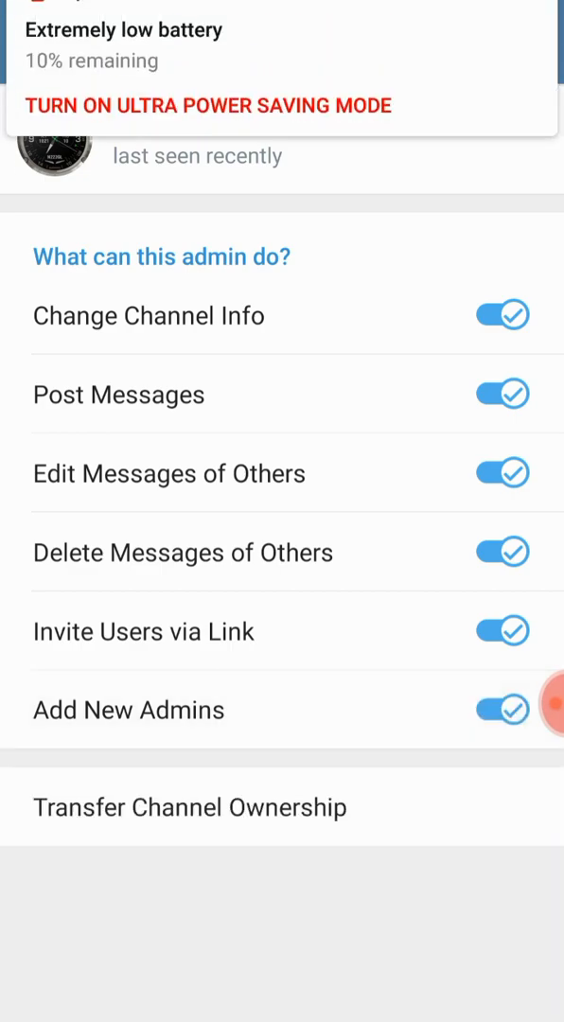
left_click(190, 808)
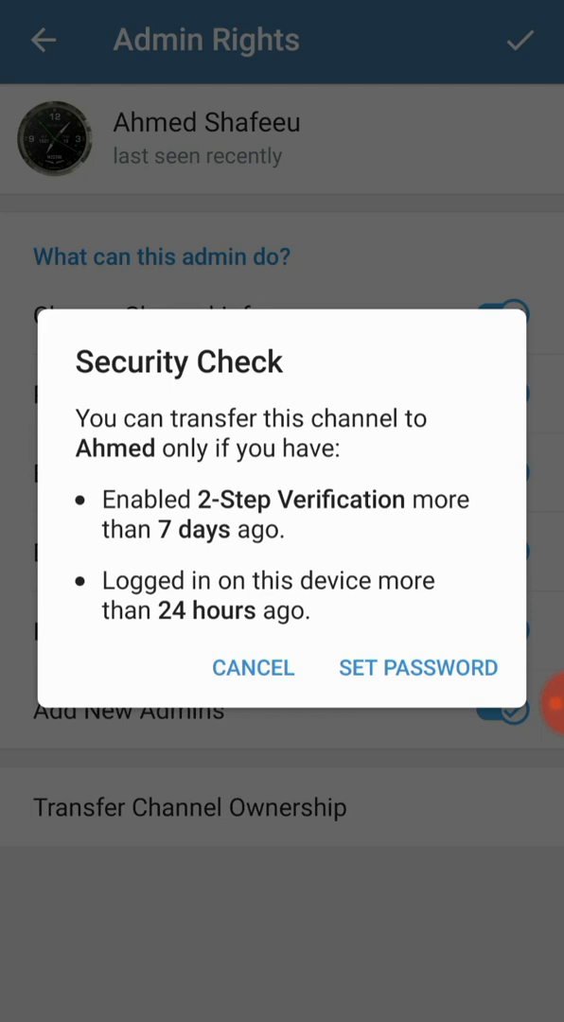
- Enter and confirm a new two-step verification password
left_click(418, 668)
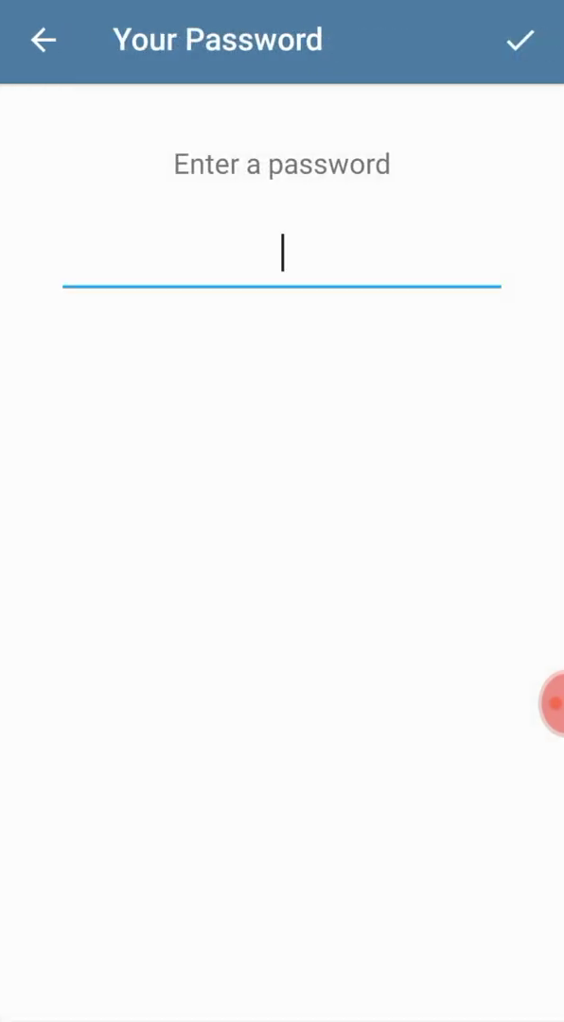
left_click(281, 254)
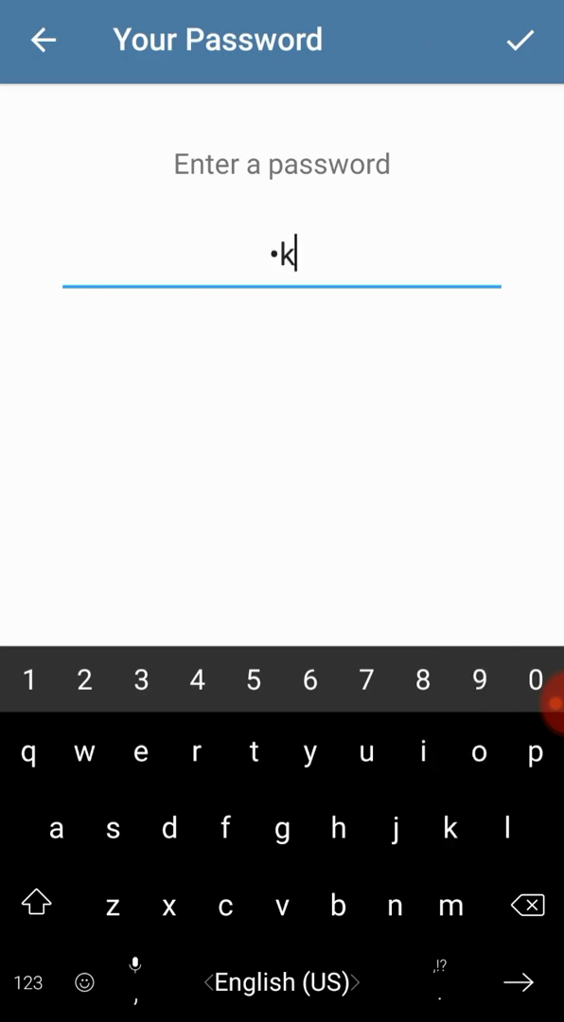
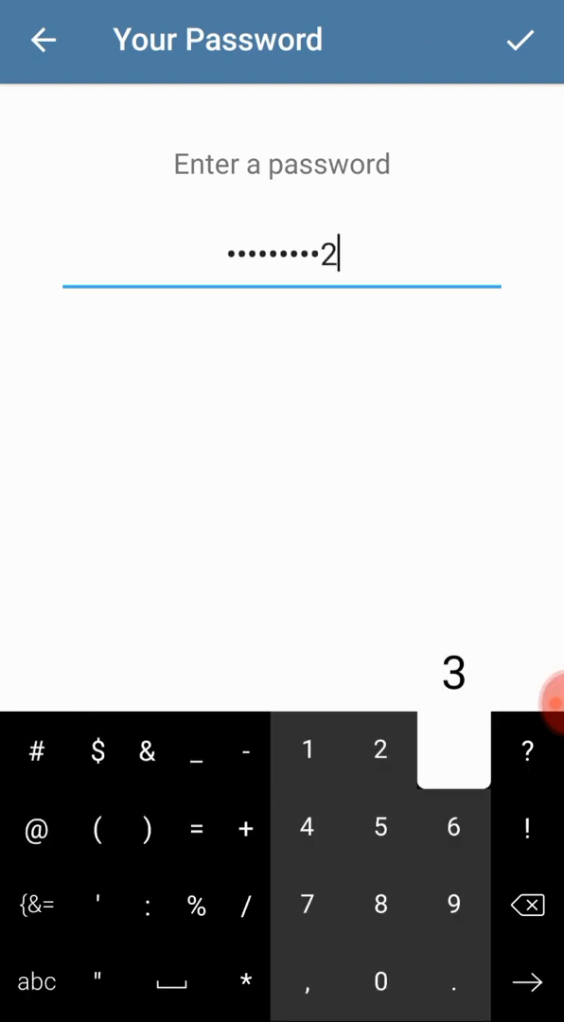
left_click(454, 747)
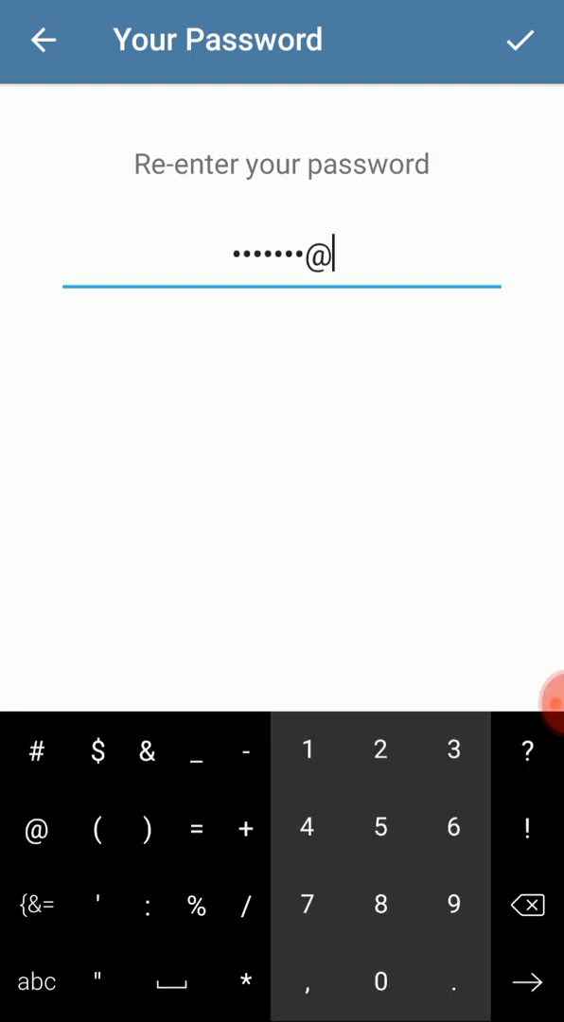
left_click(455, 749)
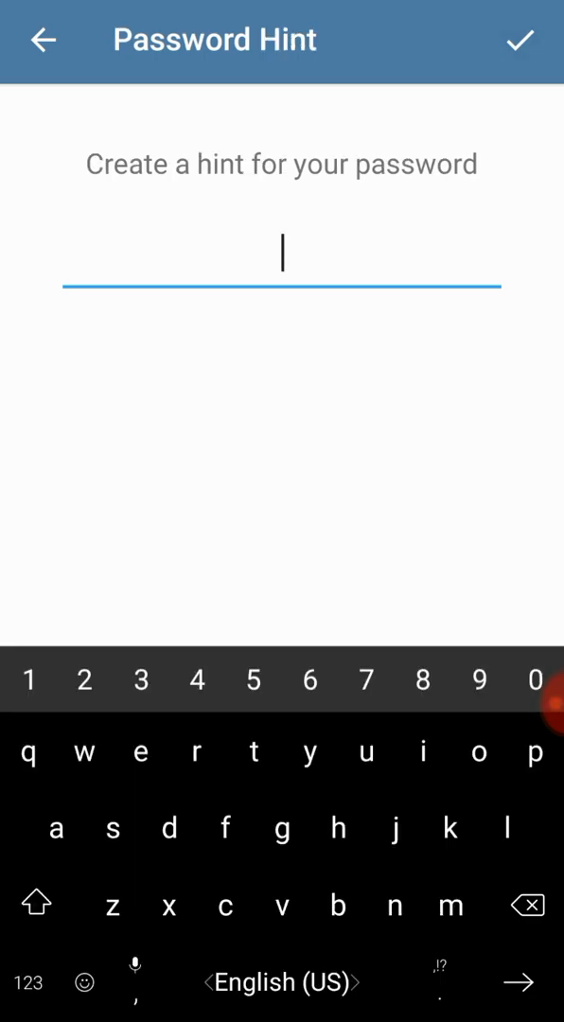
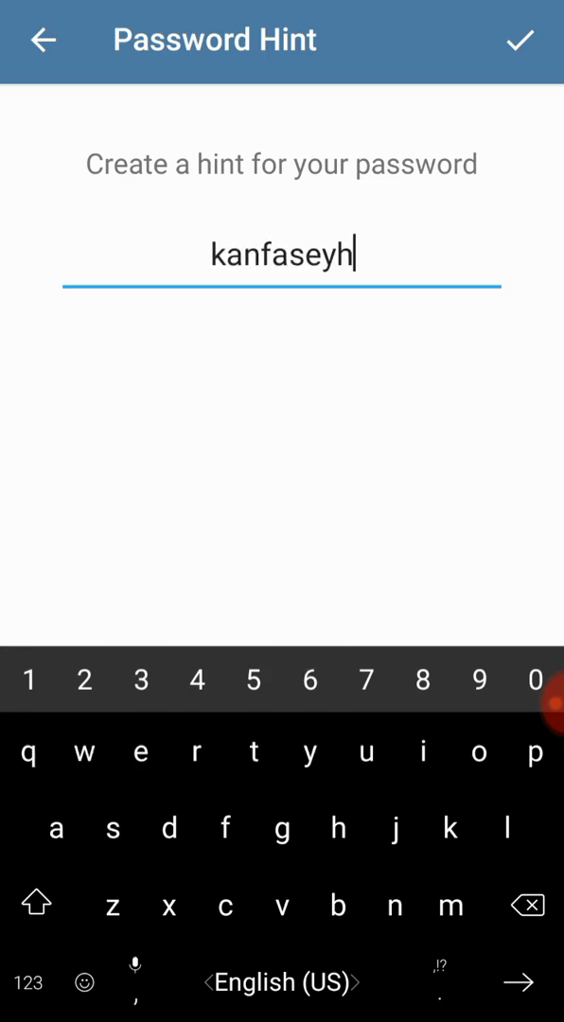
left_click(520, 39)
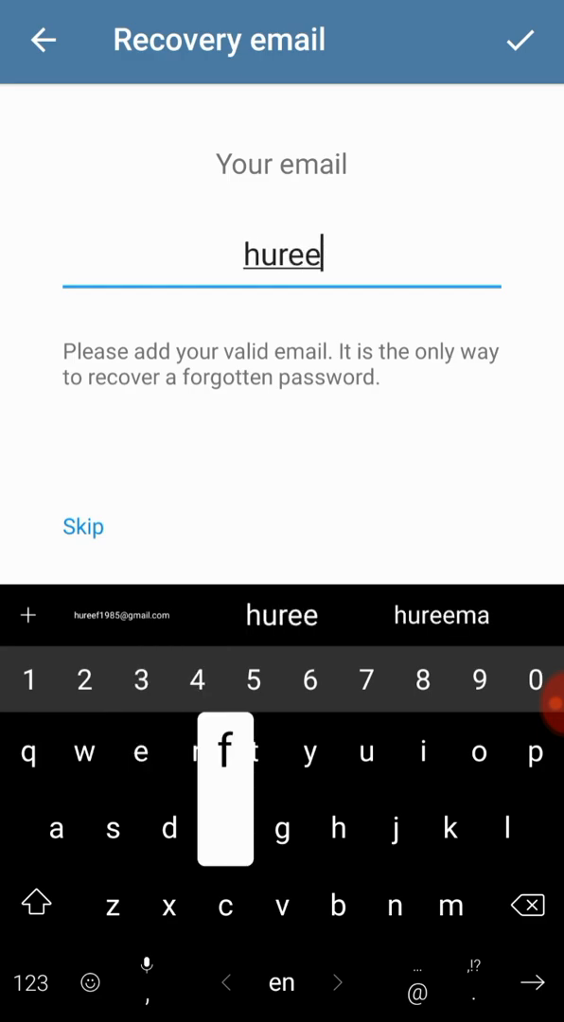
left_click(120, 615)
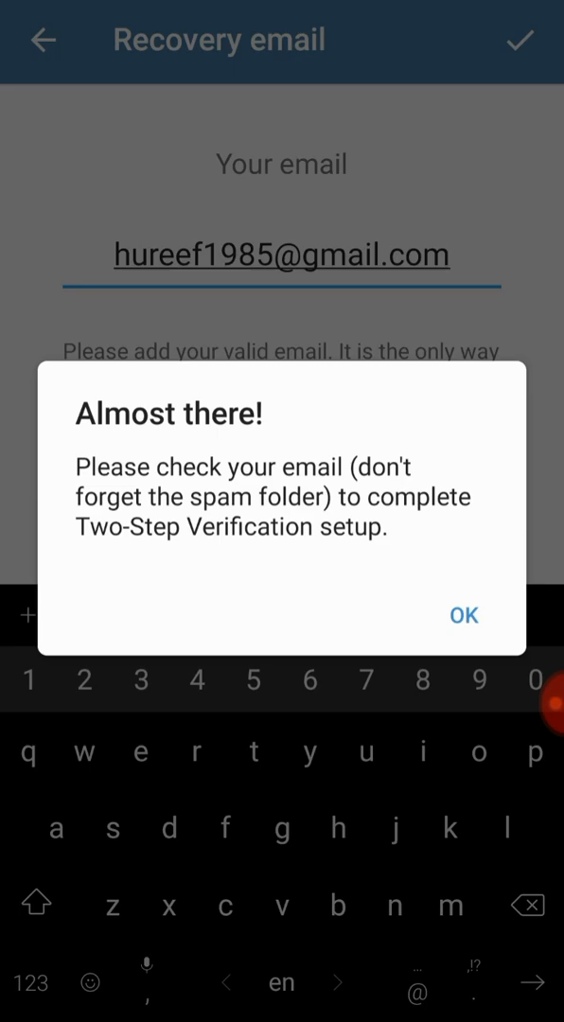
left_click(463, 615)
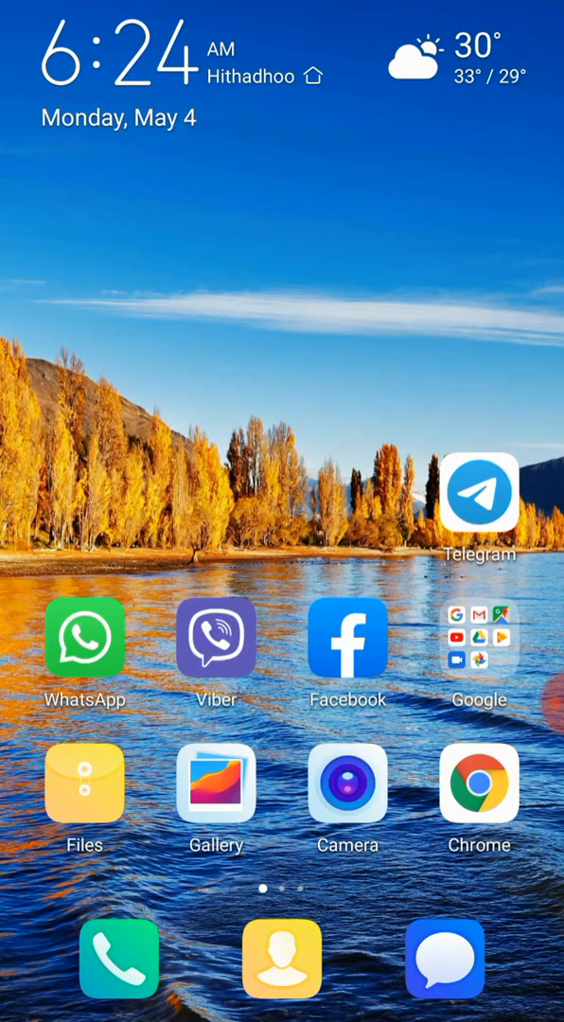
- Open Gmail from the Google folder and check Updates for Telegram's code
left_click(480, 637)
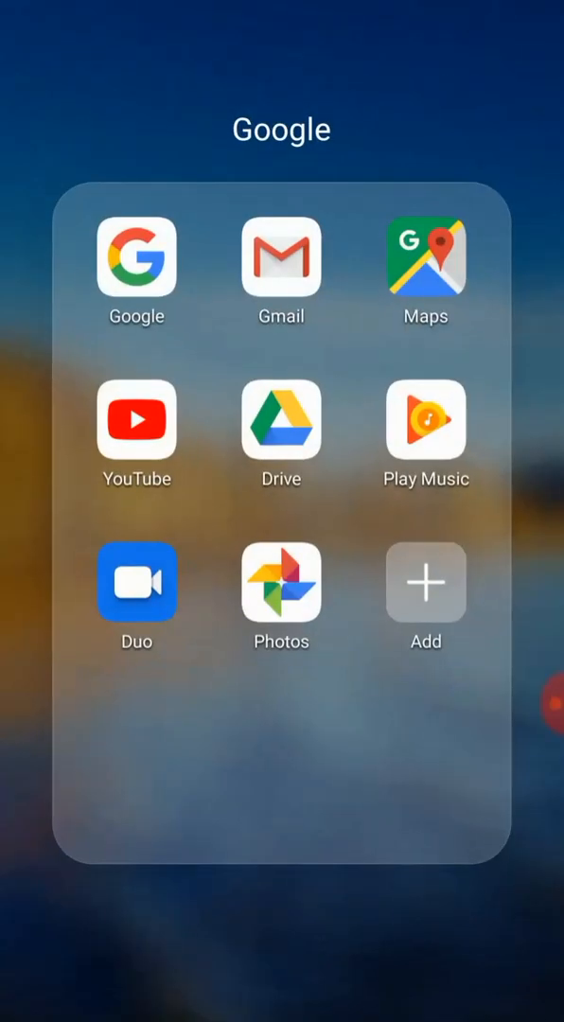
left_click(280, 258)
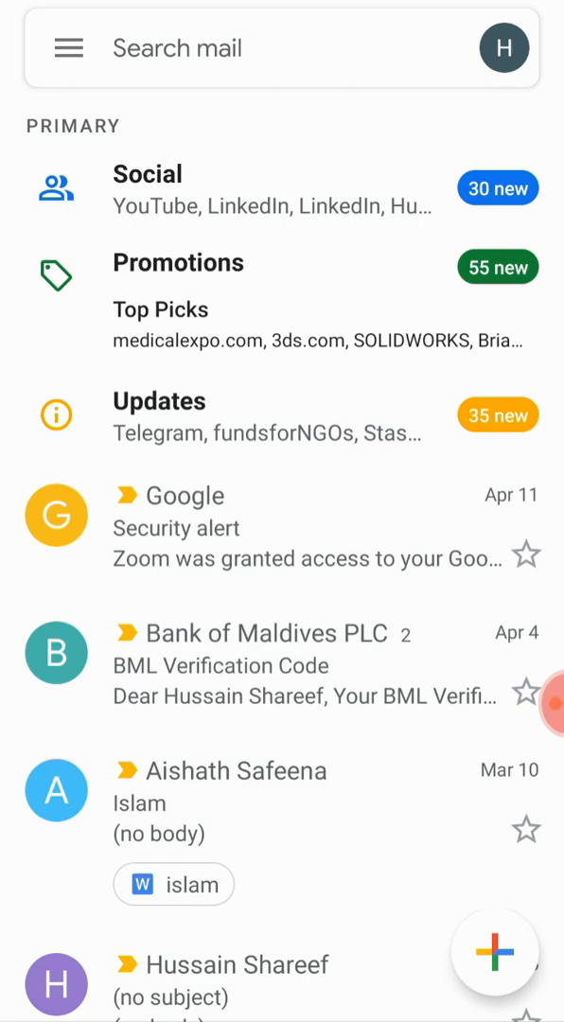
left_click(158, 400)
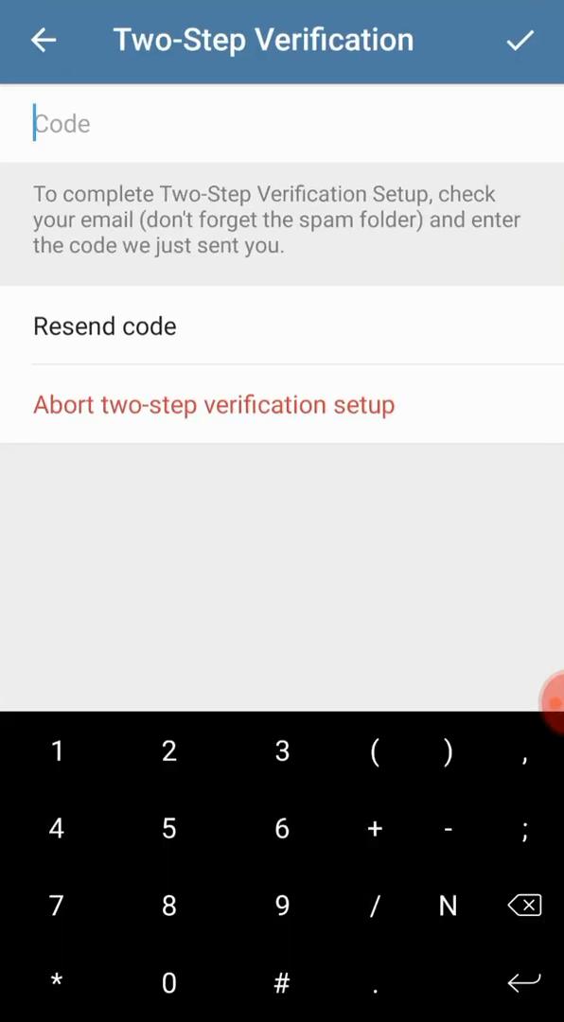
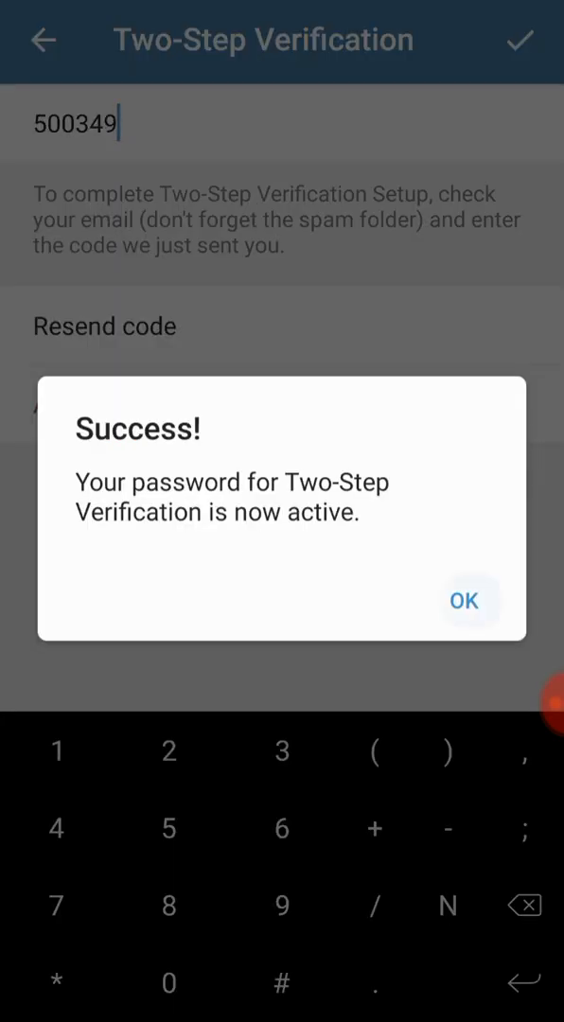
left_click(464, 602)
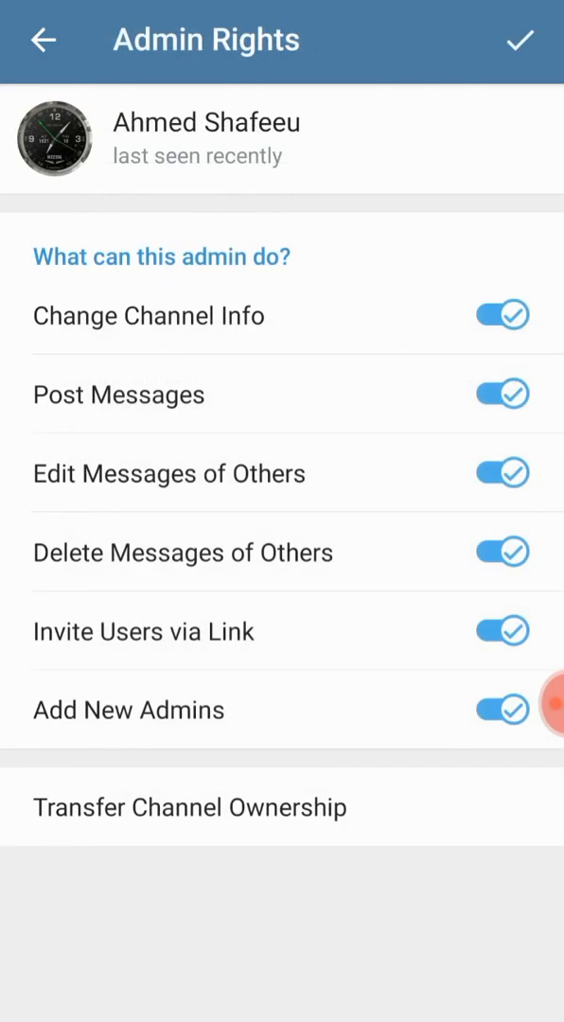
- Retry the channel ownership transfer and acknowledge the security check blocking it
left_click(189, 808)
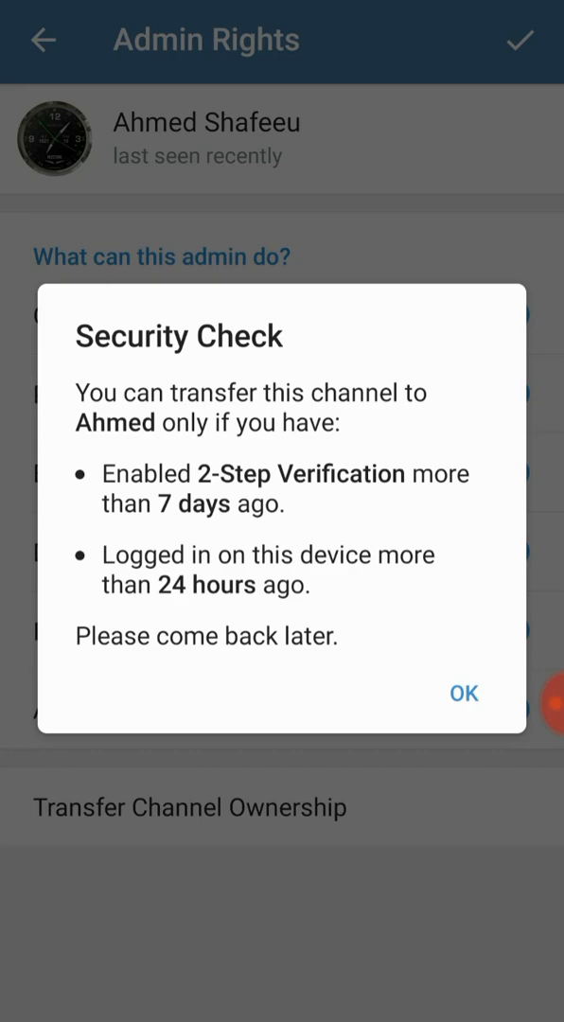
left_click(464, 693)
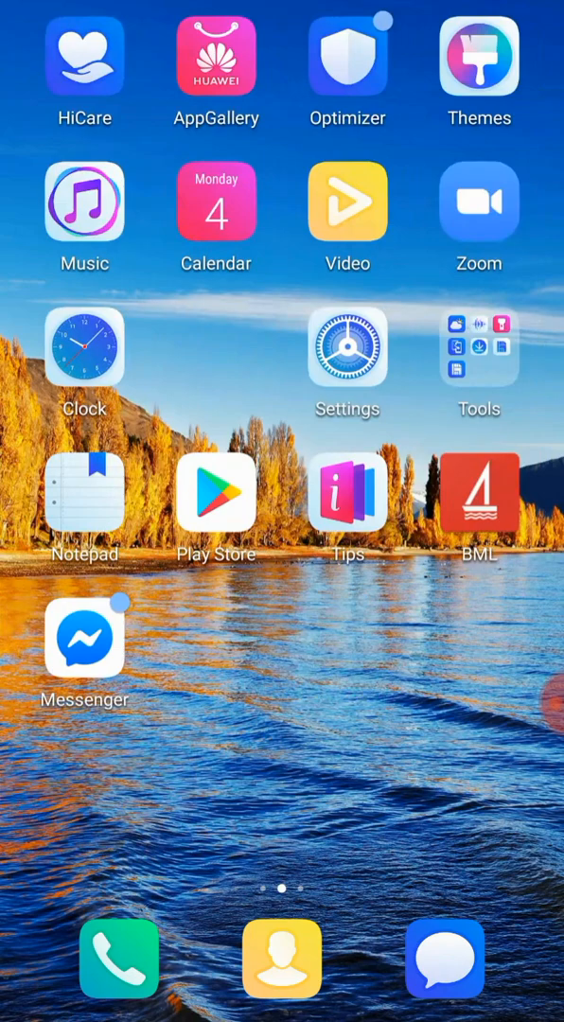
- Create a new note in Notepad beginning 'Now I will have to wait'
left_click(84, 491)
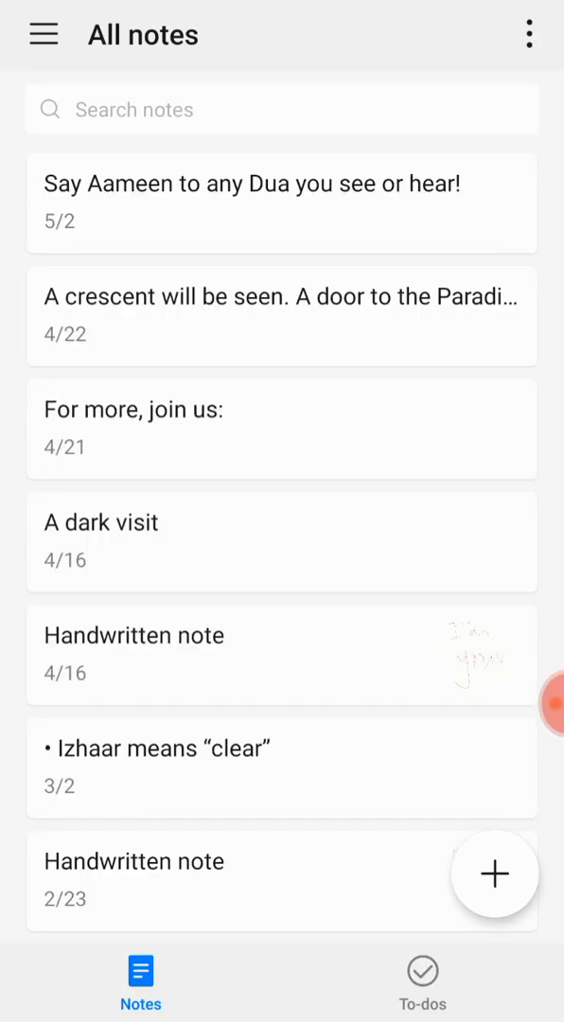
left_click(494, 873)
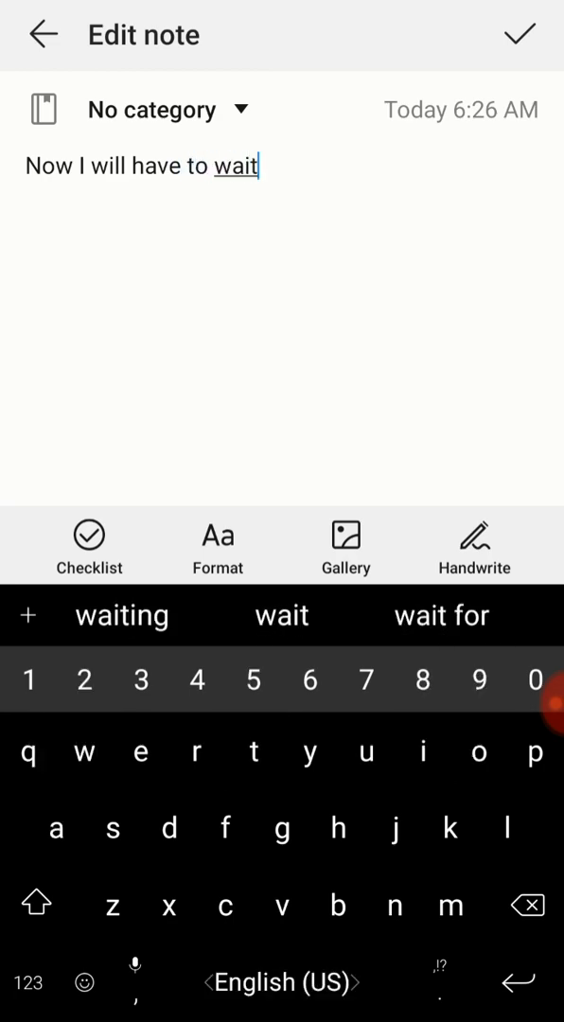
- Extend the note to 'for 7 days, and ownership is possible' using suggestions
left_click(441, 615)
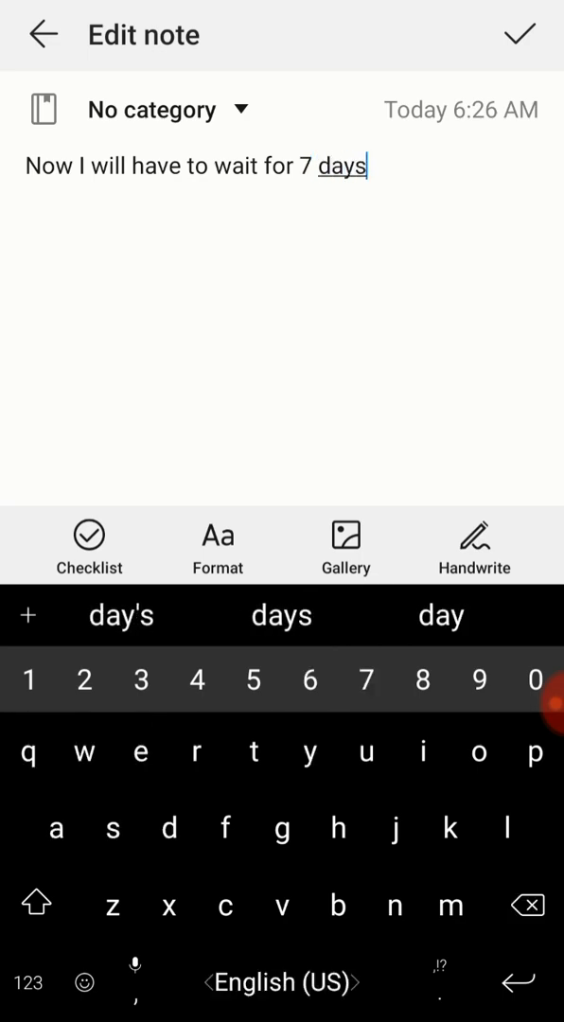
type(",")
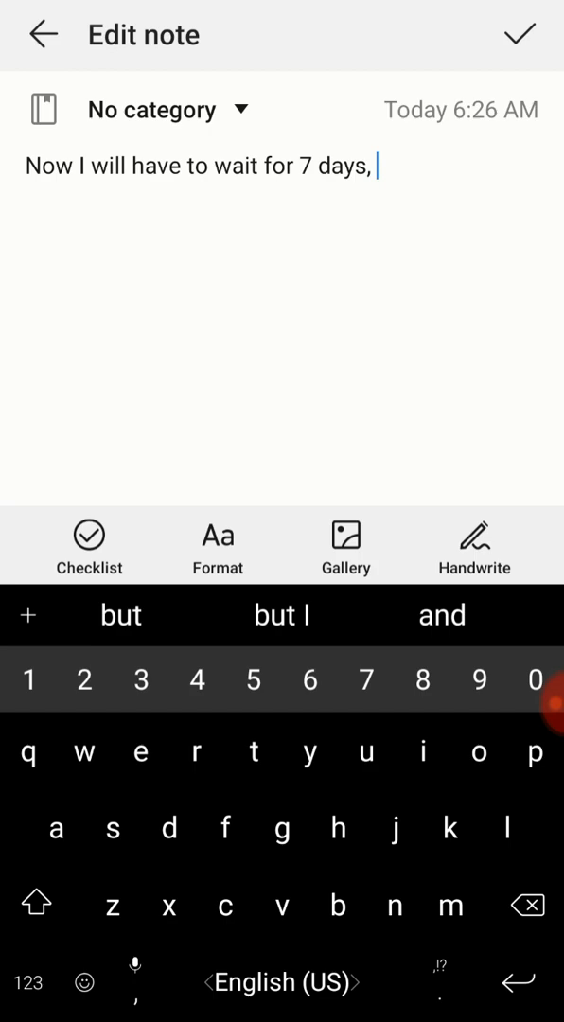
type("anf")
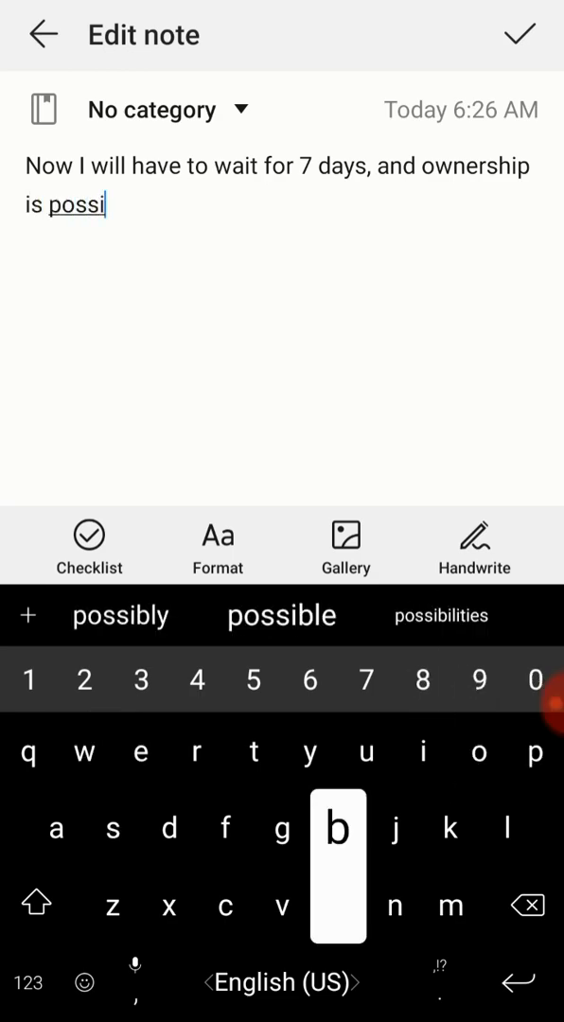
left_click(281, 616)
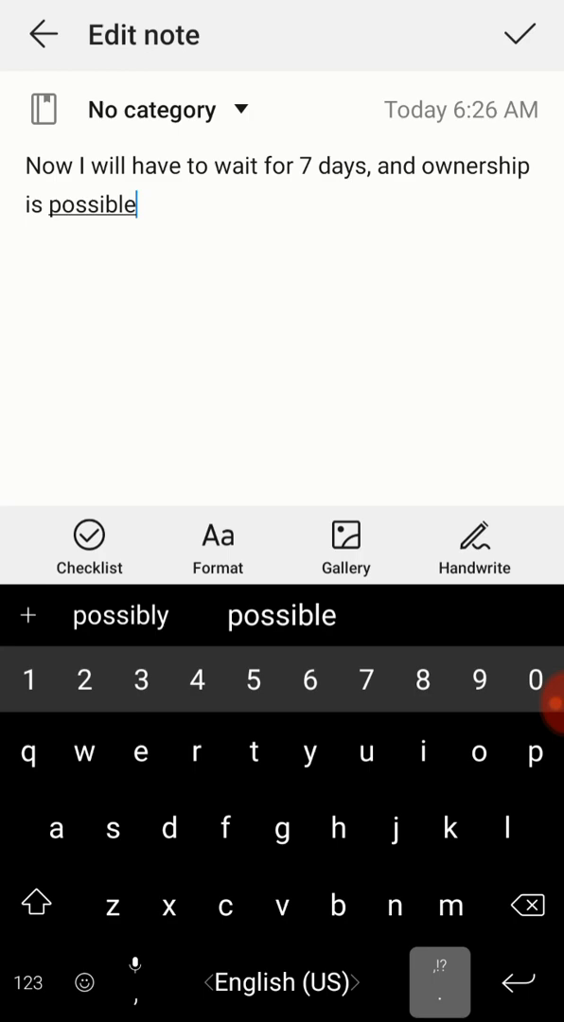